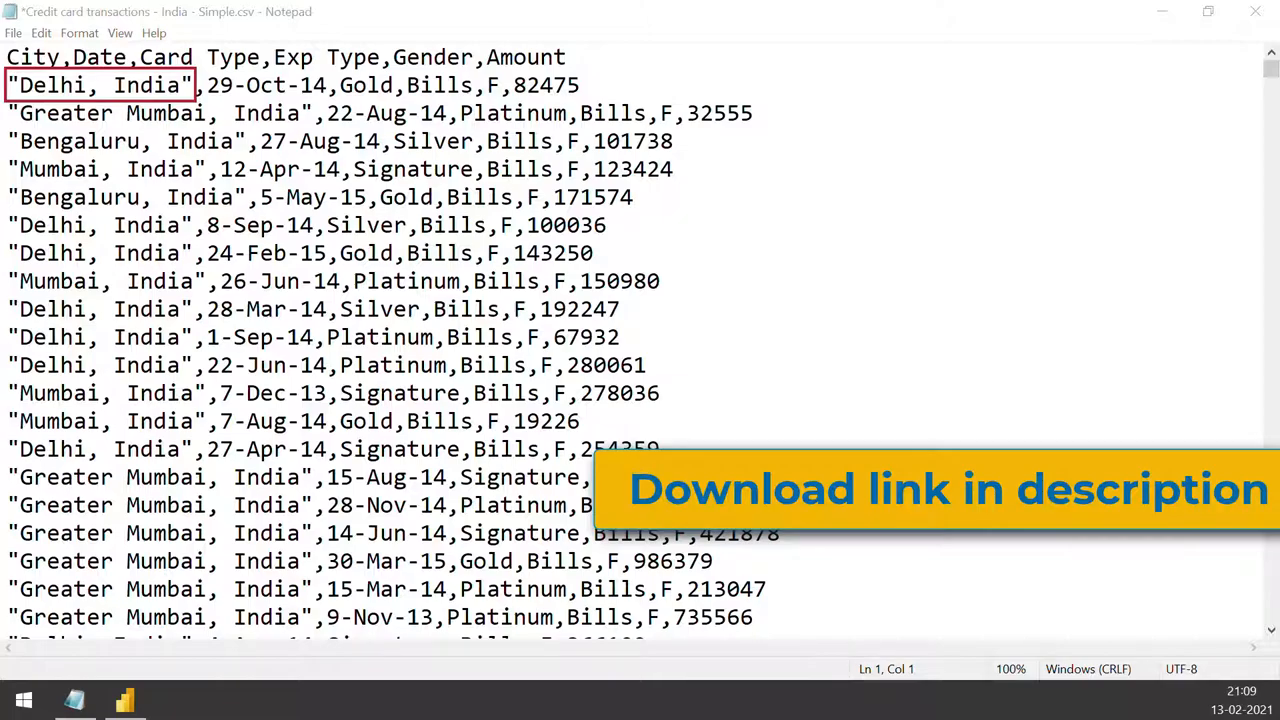
Switch from Notepad to the blank Power BI Desktop report via the taskbar.
left_click(124, 699)
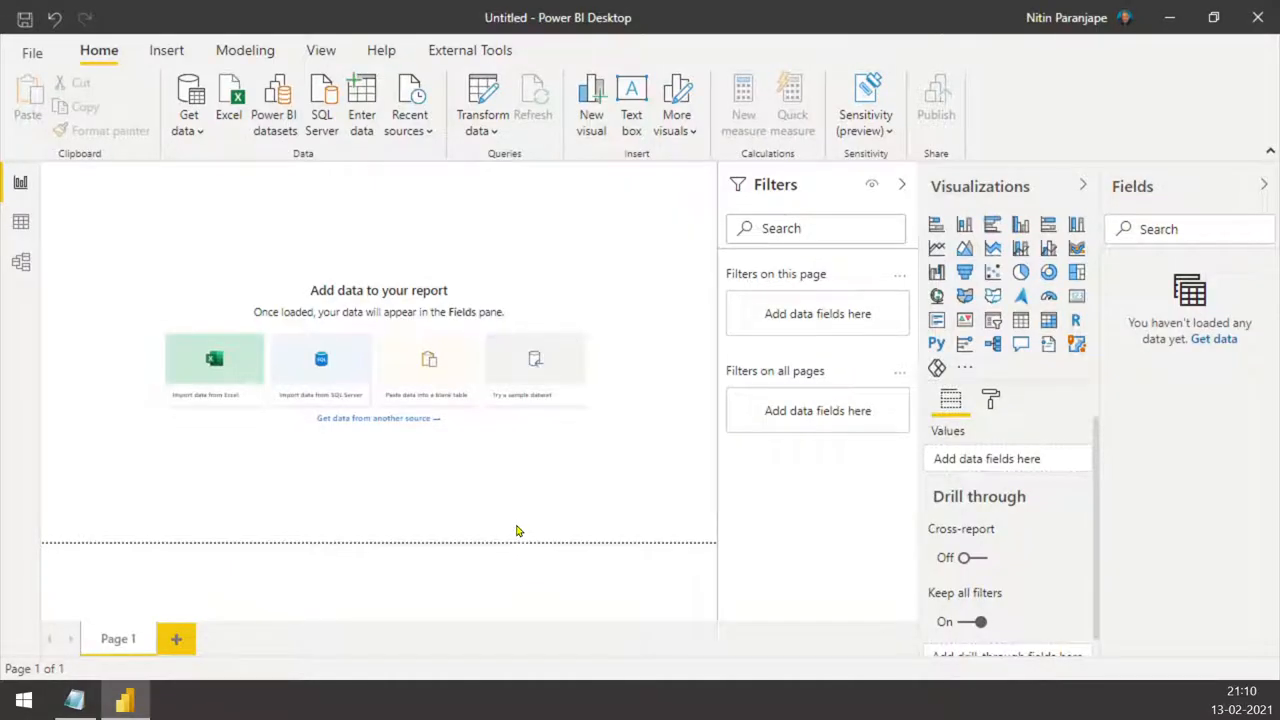
Load 'Credit card transactions - India - Simple.csv' into Power BI through Get data > Text/CSV.
left_click(189, 100)
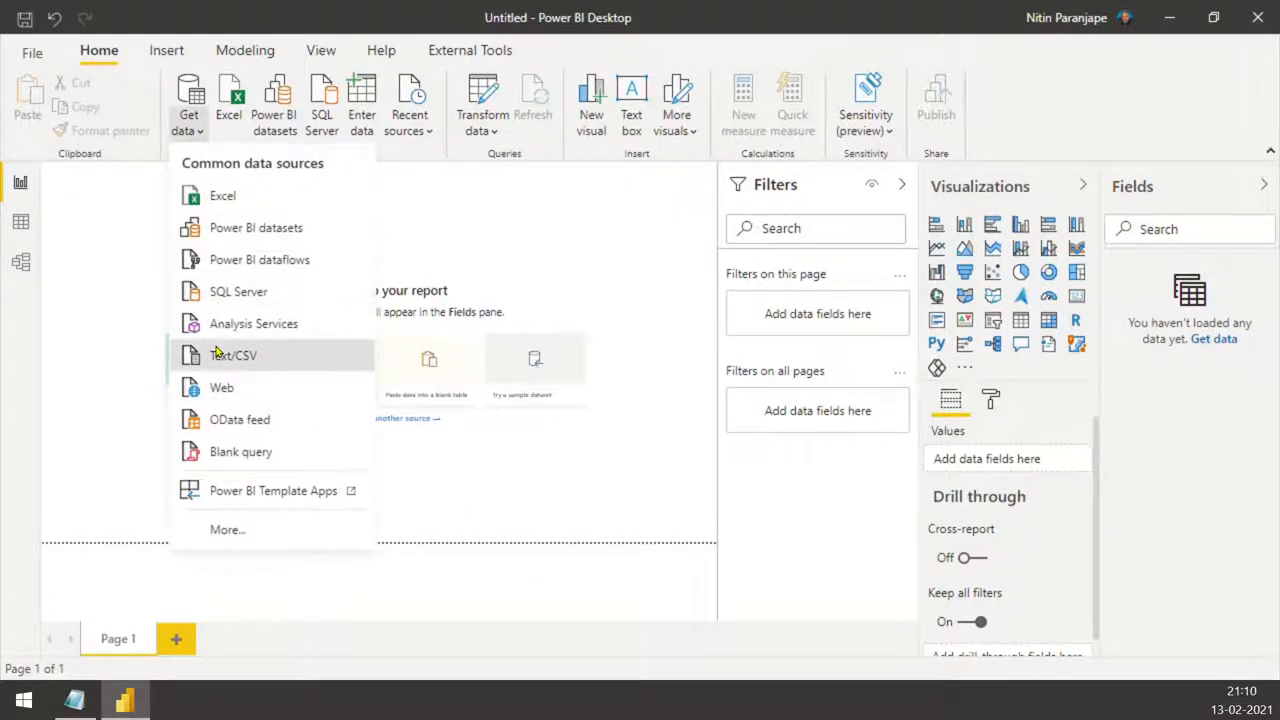
left_click(234, 355)
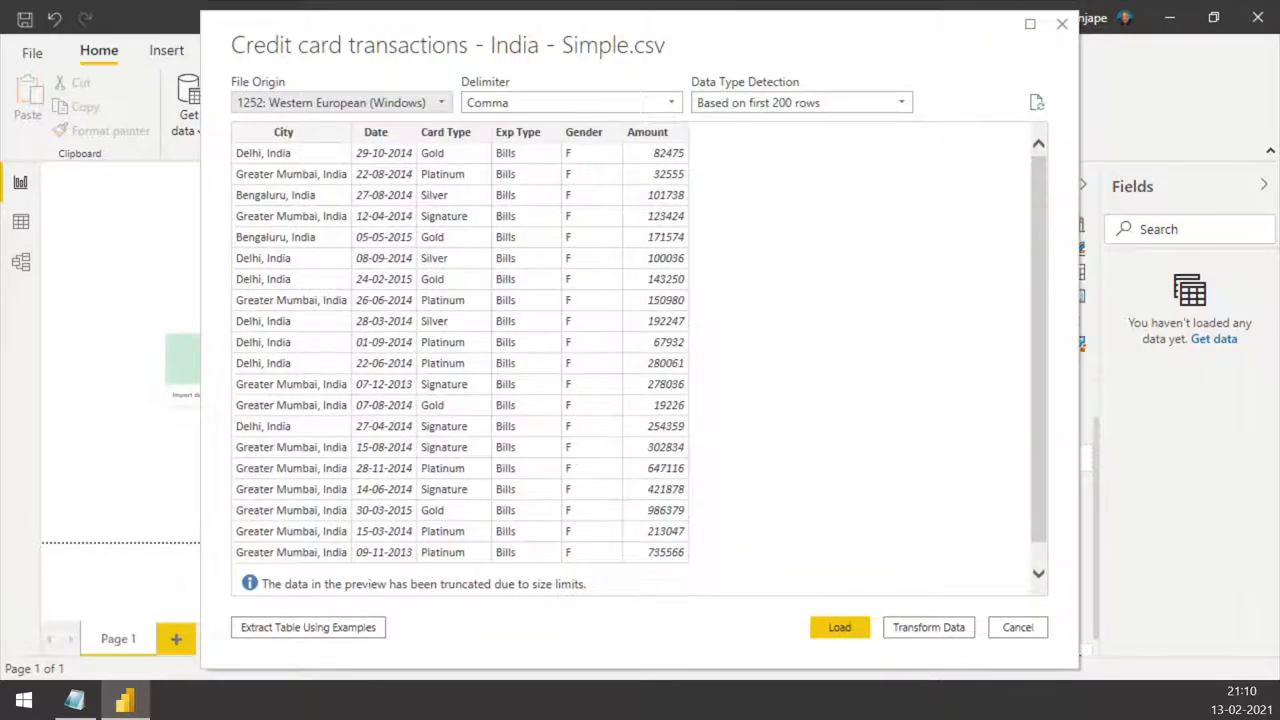
mouse_move(839, 627)
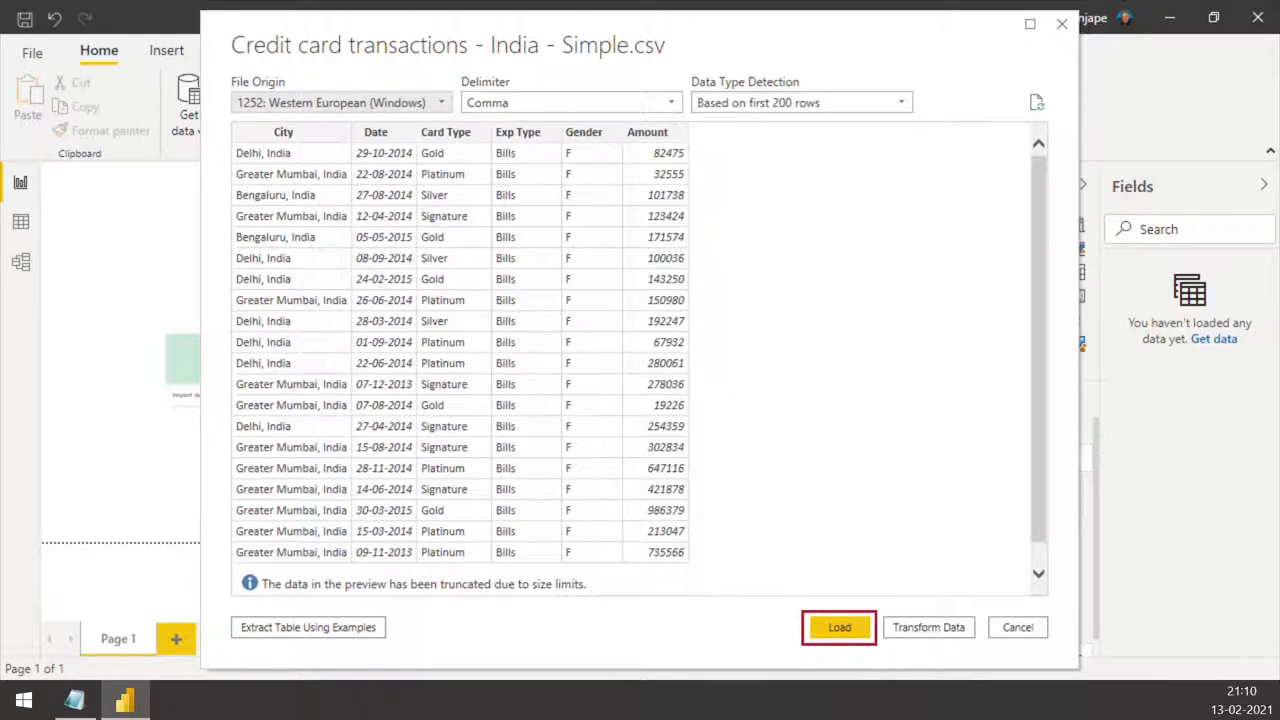
left_click(839, 627)
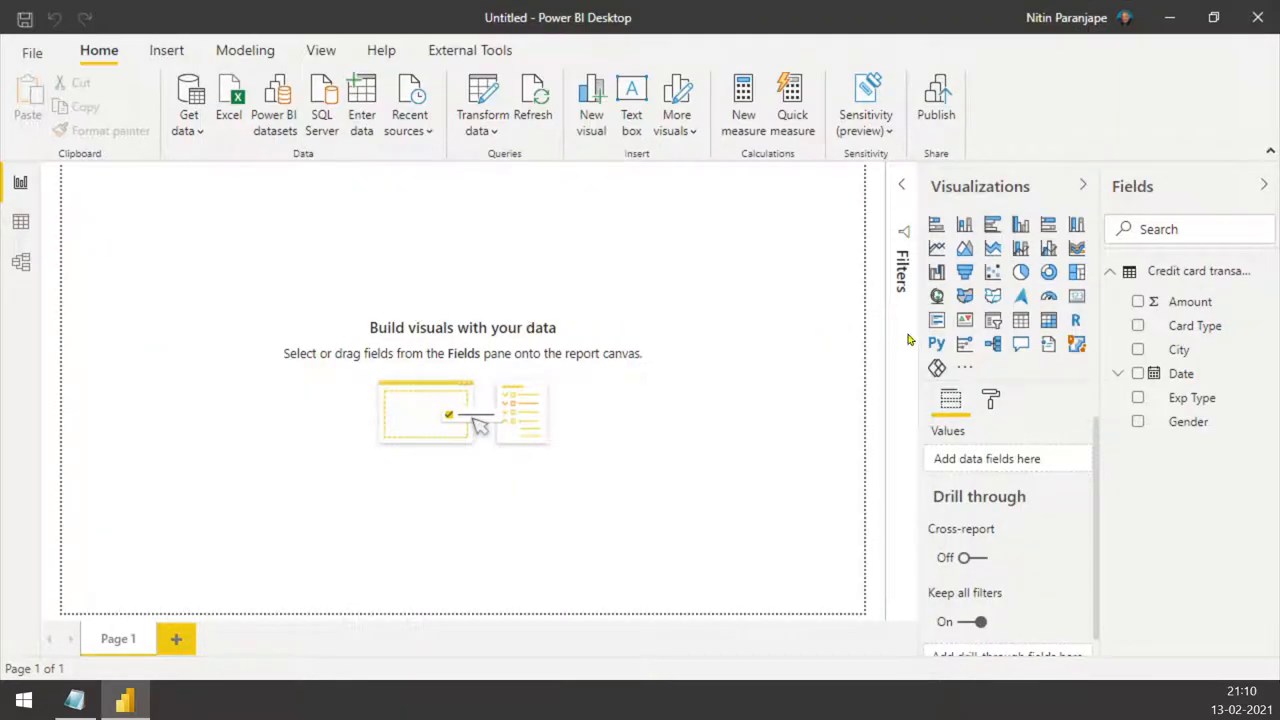
mouse_move(1179, 349)
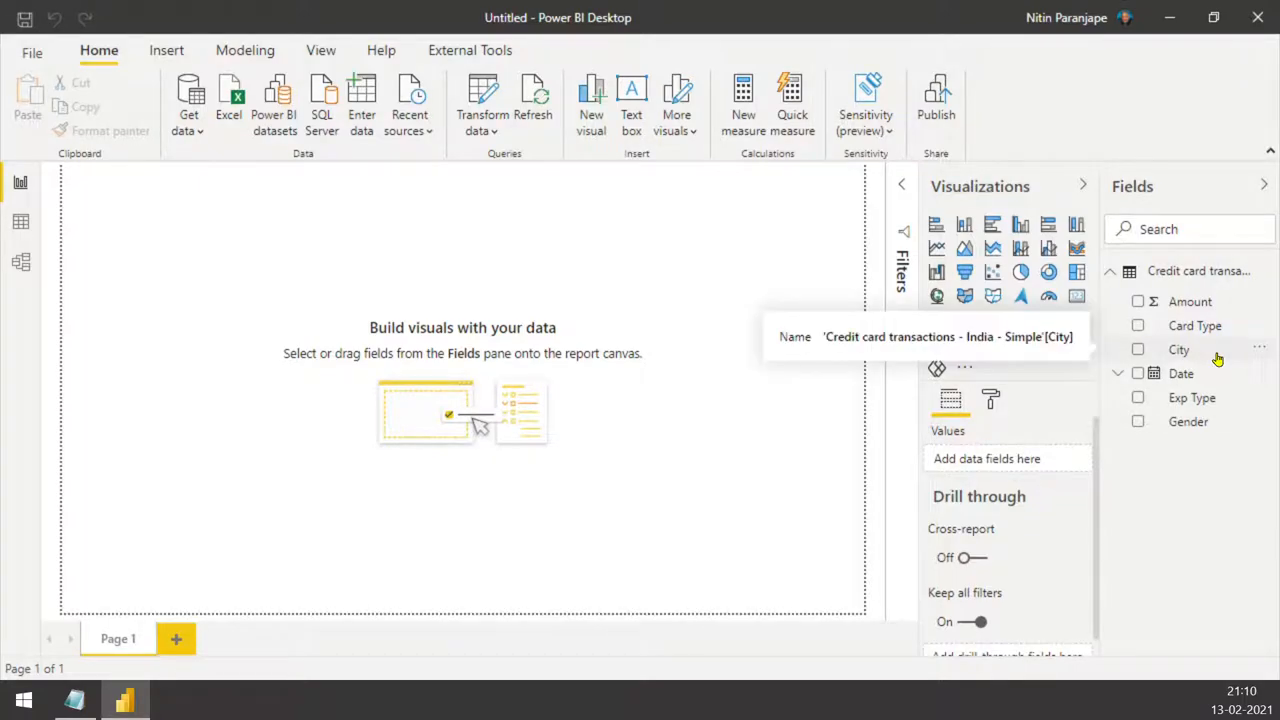
Create a map visual from the City field, then view the table's 26,052 rows.
left_click(1137, 349)
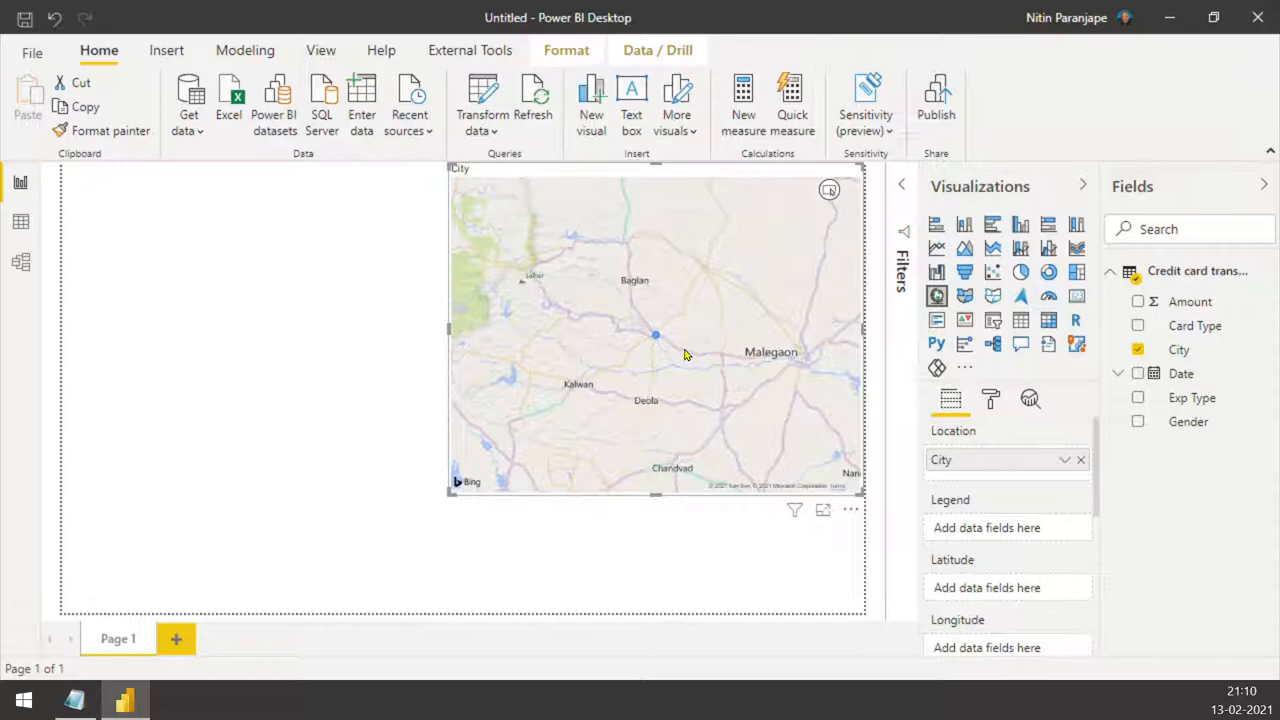
left_click(20, 221)
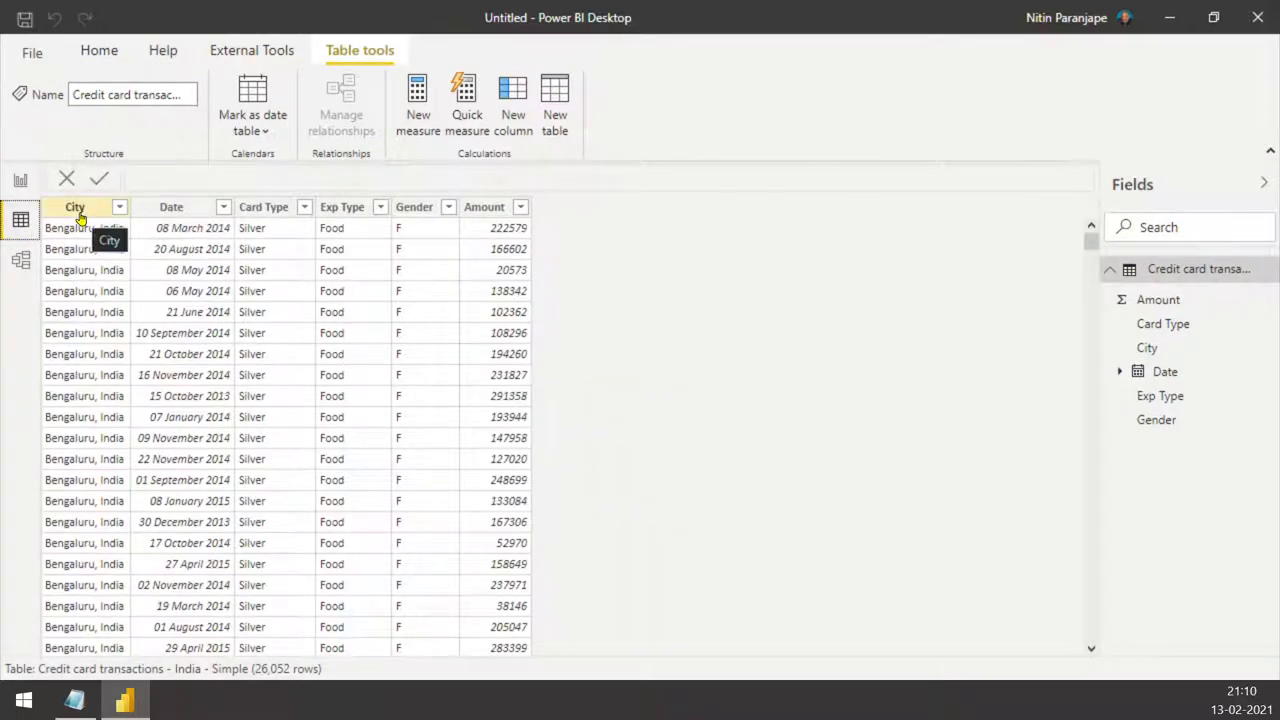
Select the City column and set its Data category to Place.
left_click(74, 207)
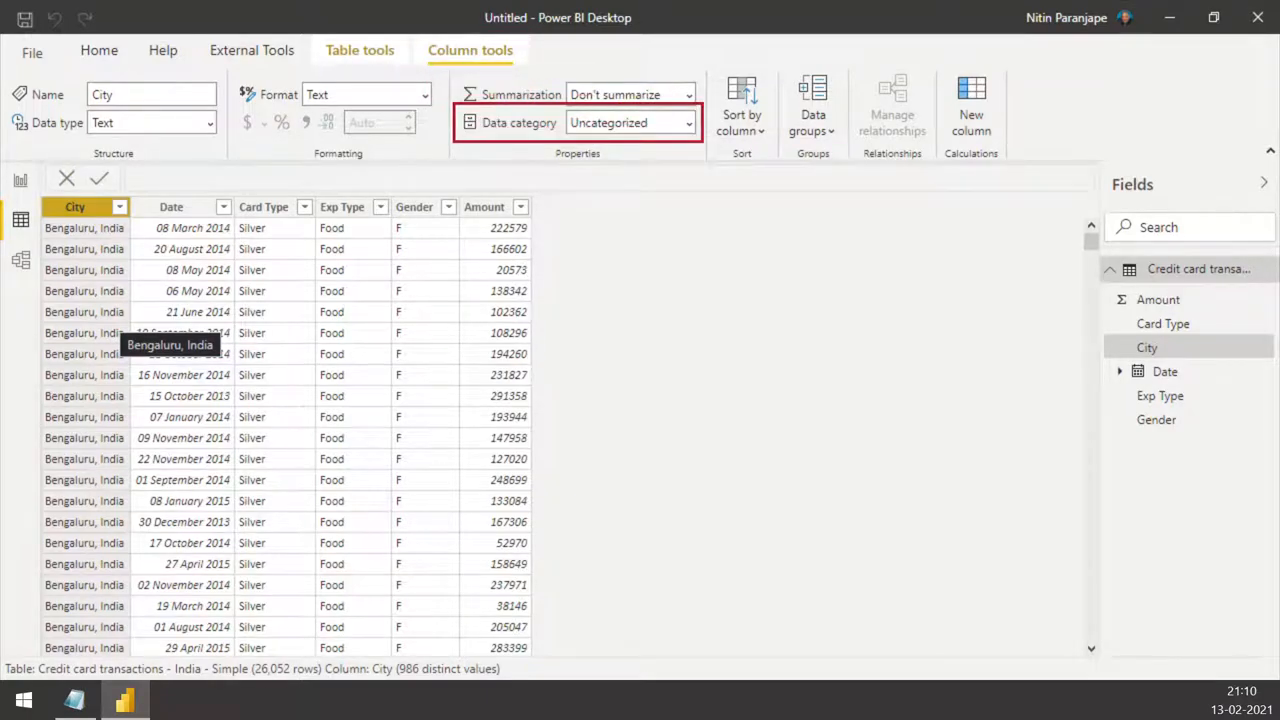
left_click(688, 122)
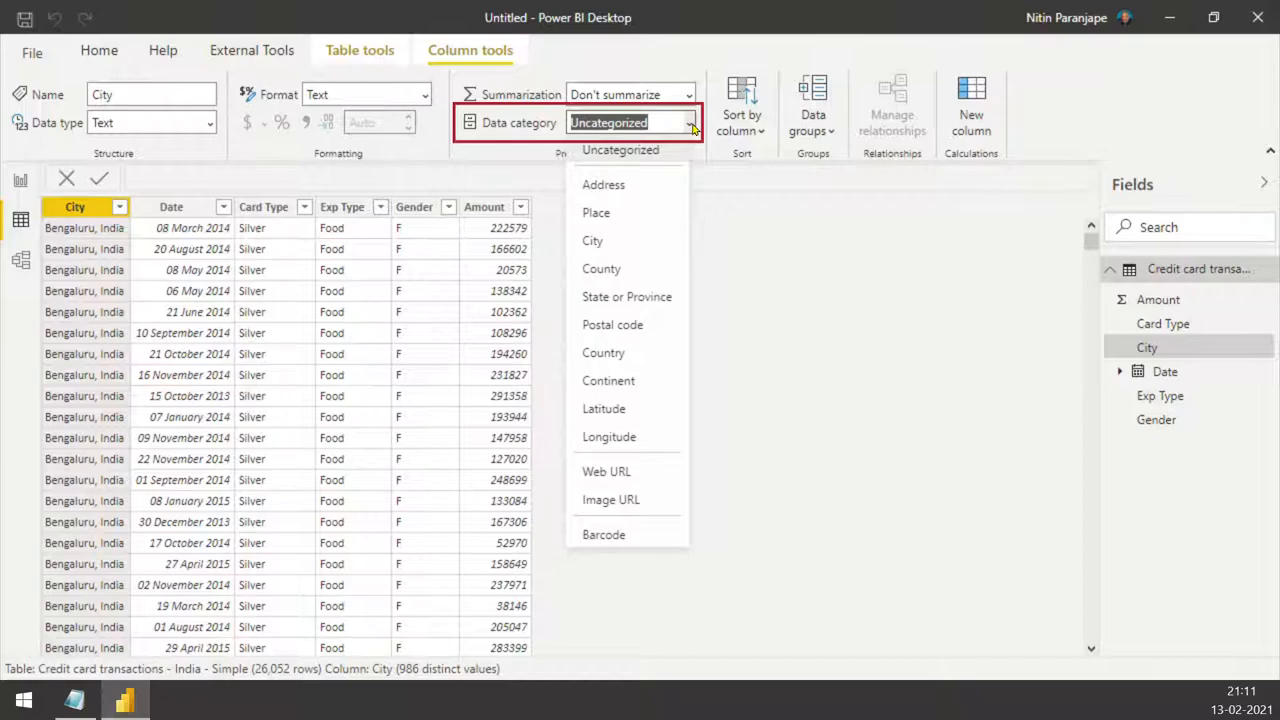
mouse_move(647, 172)
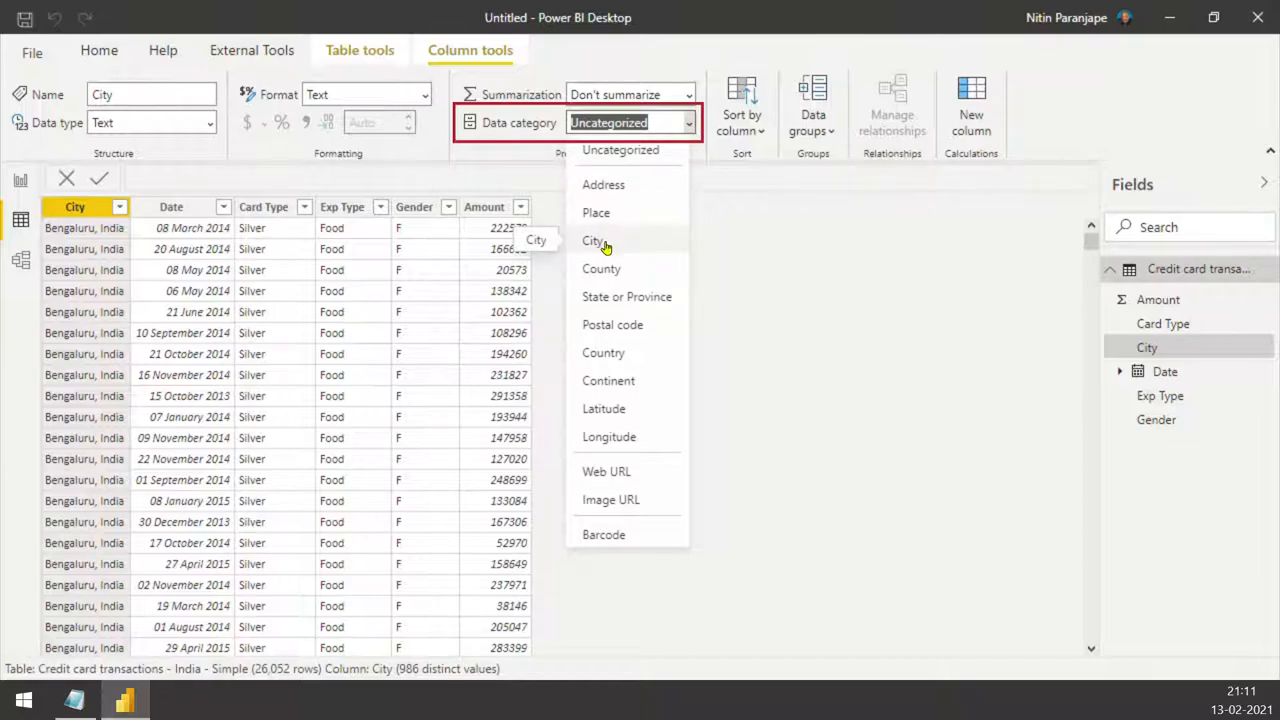
mouse_move(641, 220)
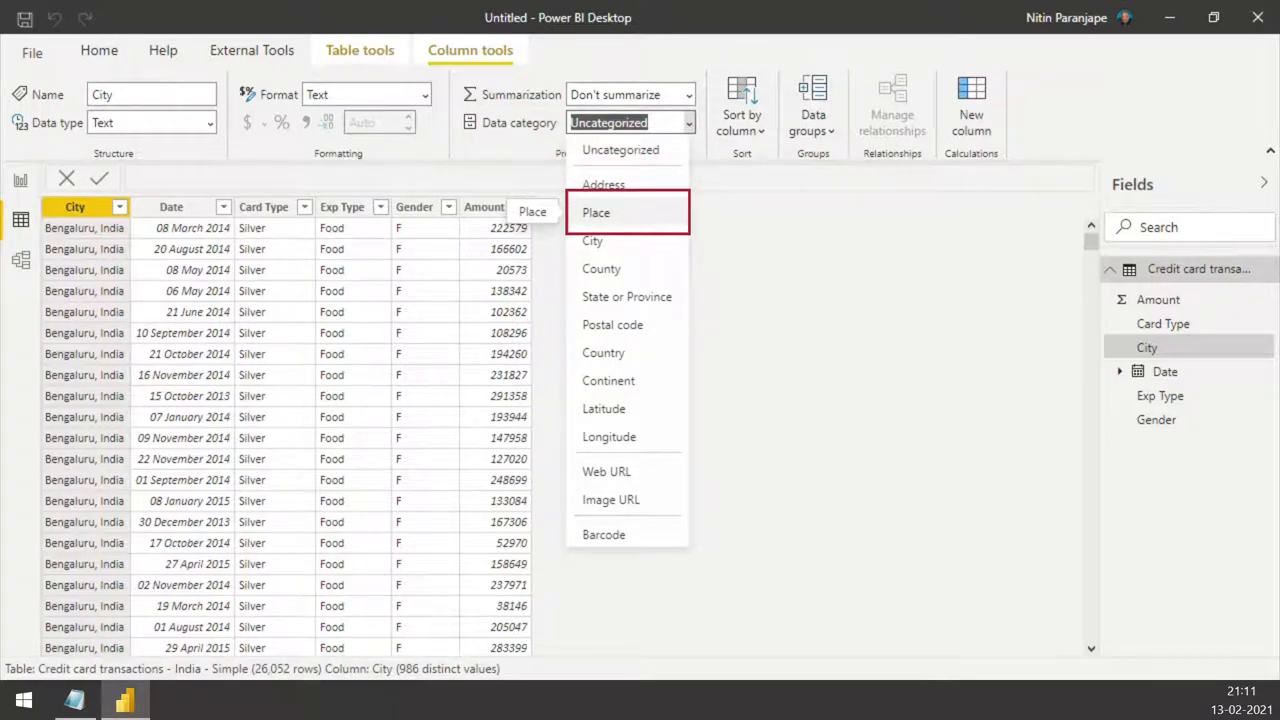
left_click(596, 212)
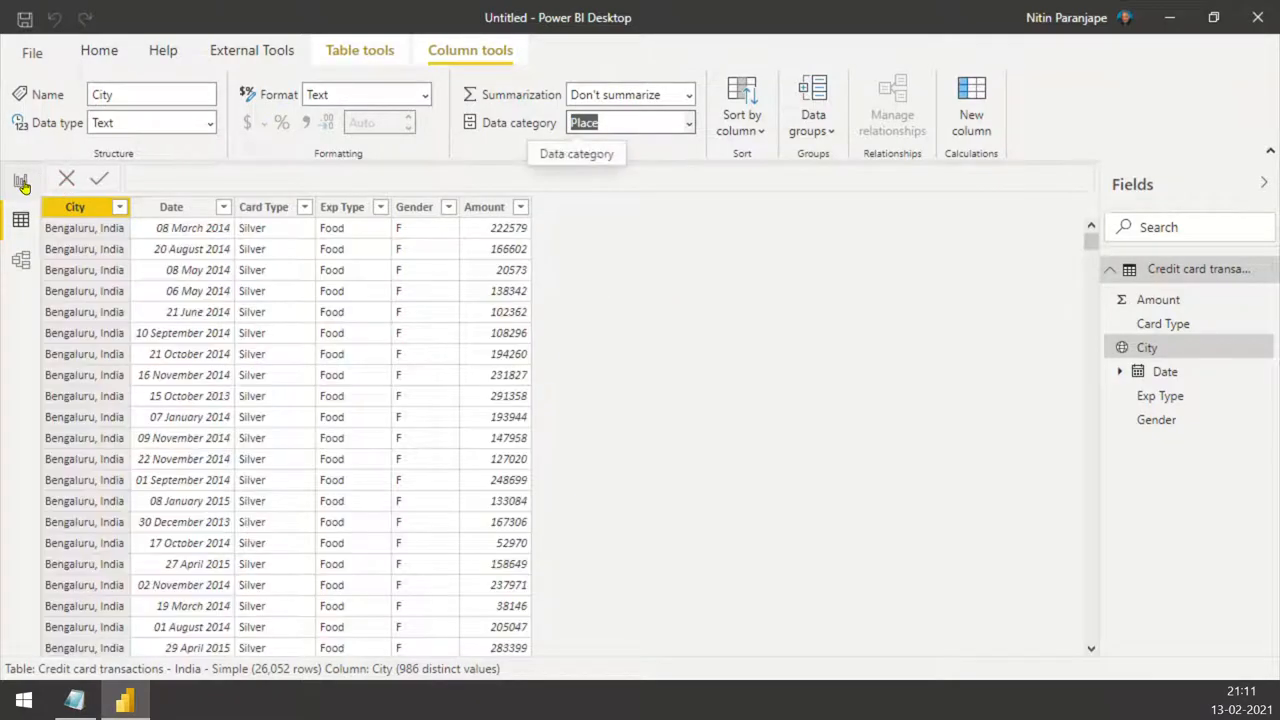